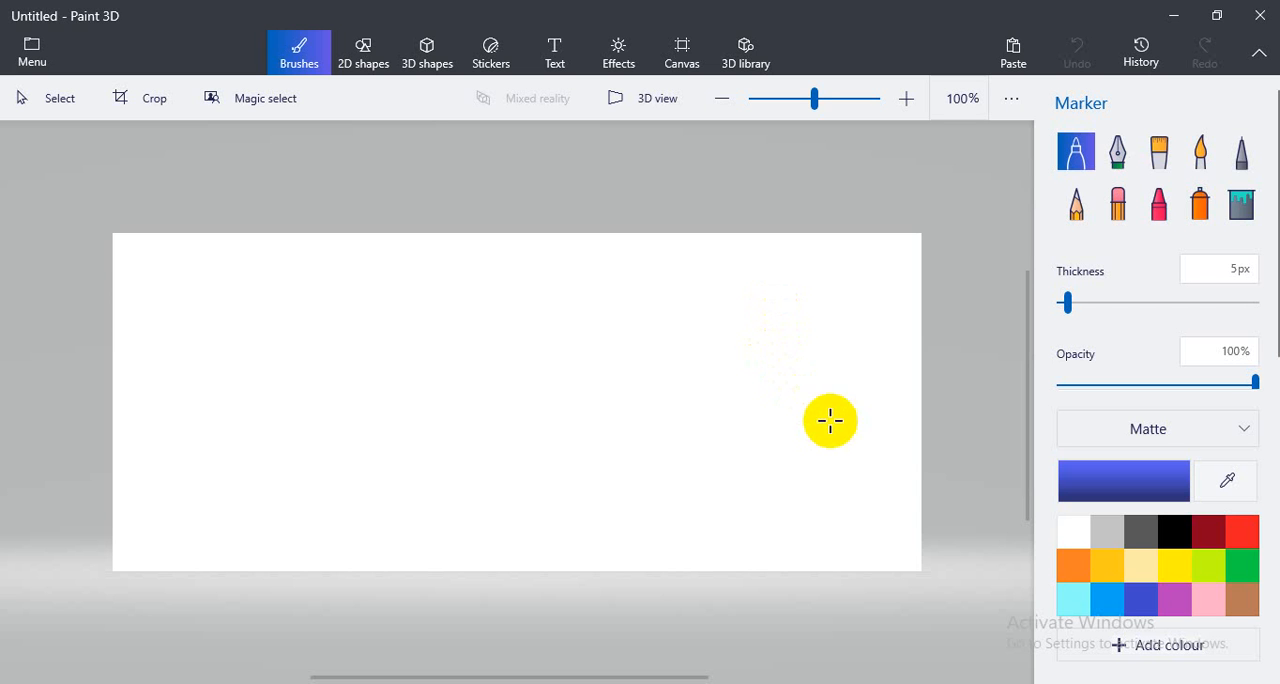
mouse_move(959, 473)
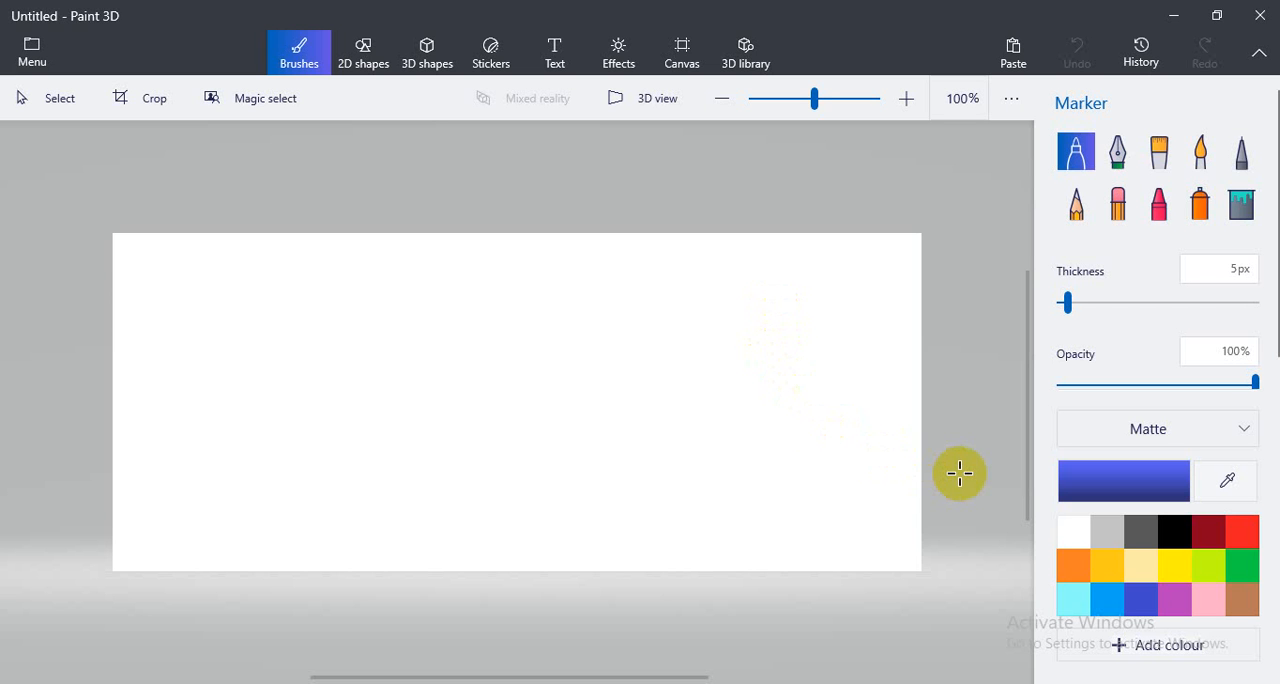
mouse_move(892, 537)
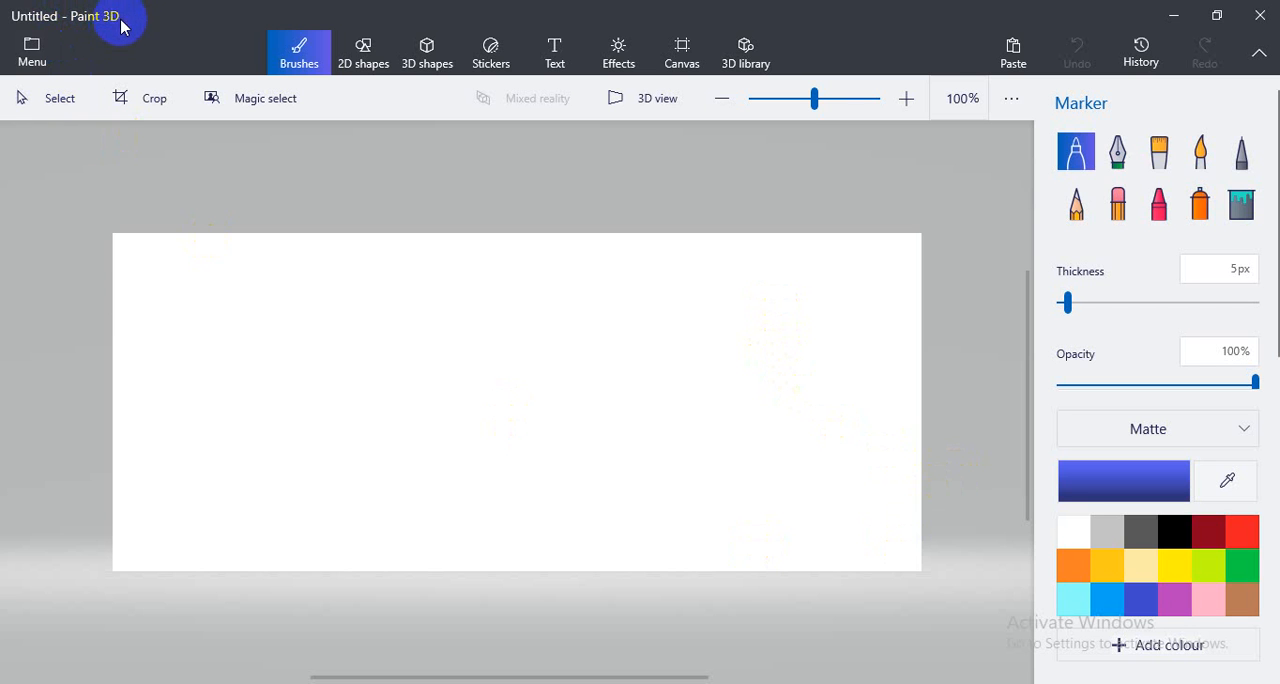
mouse_move(503, 369)
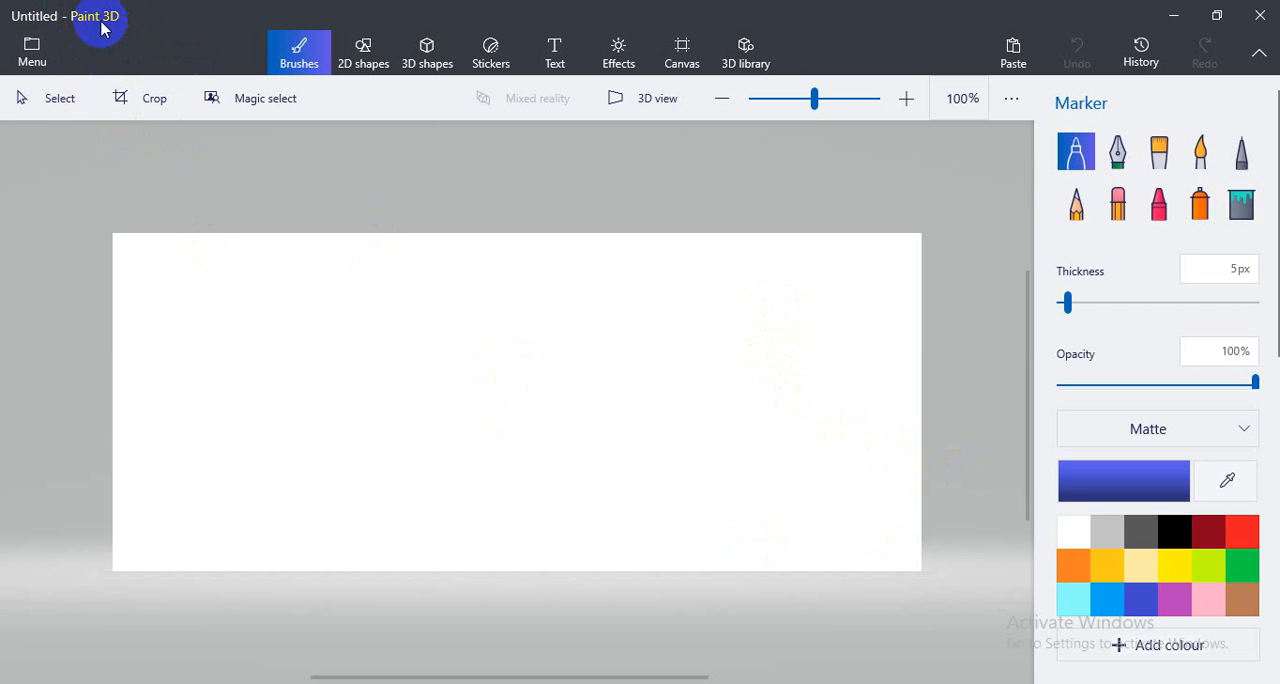
mouse_move(1220, 97)
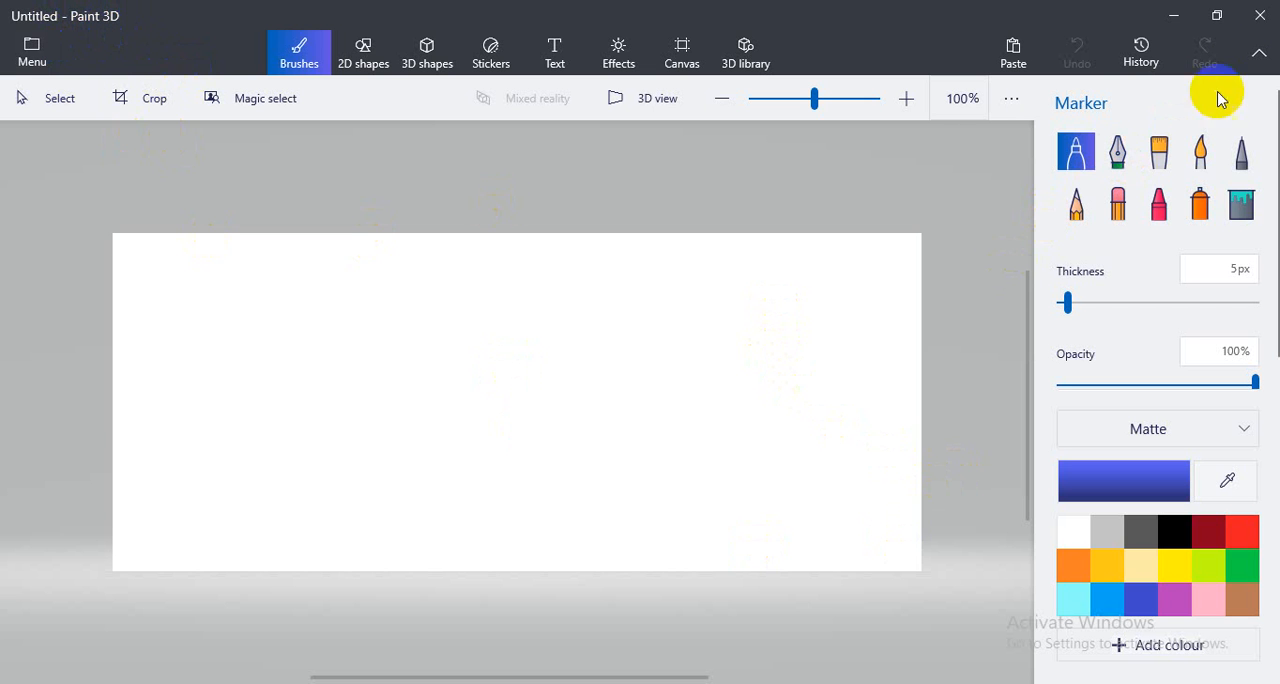
mouse_move(258, 559)
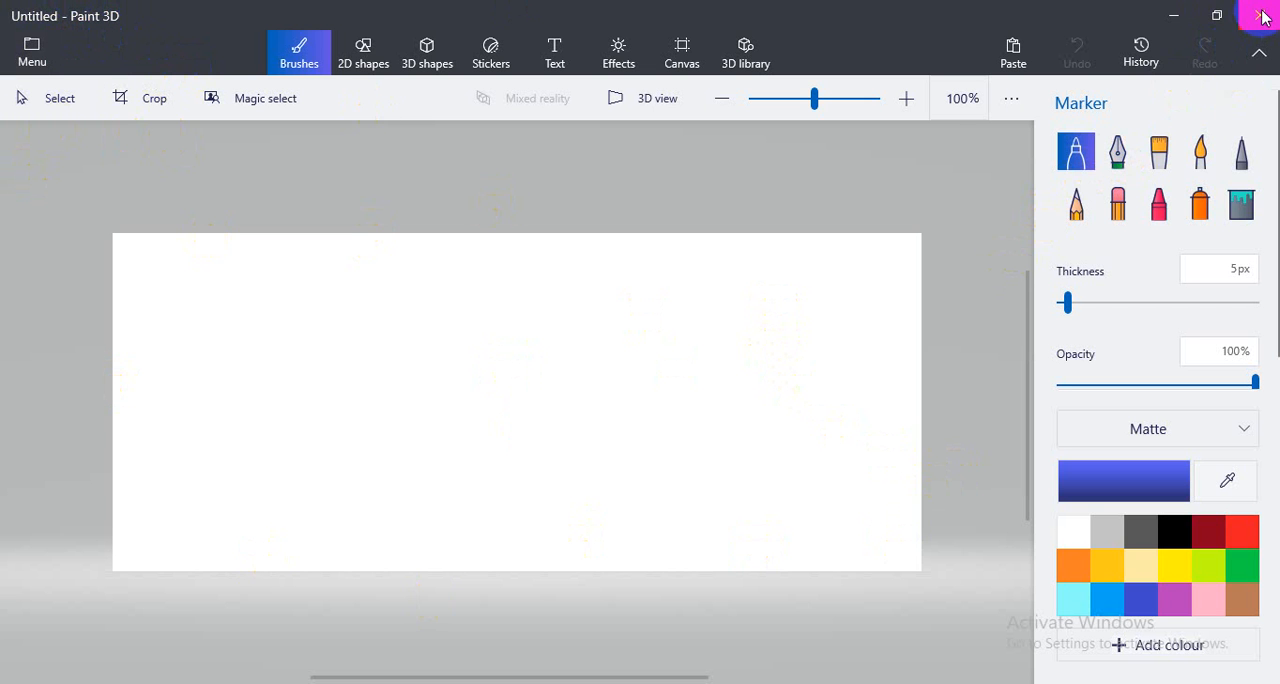
Step: Close Paint 3D, relaunch it from Start search for 'paint', and start a new blank drawing
click(1262, 12)
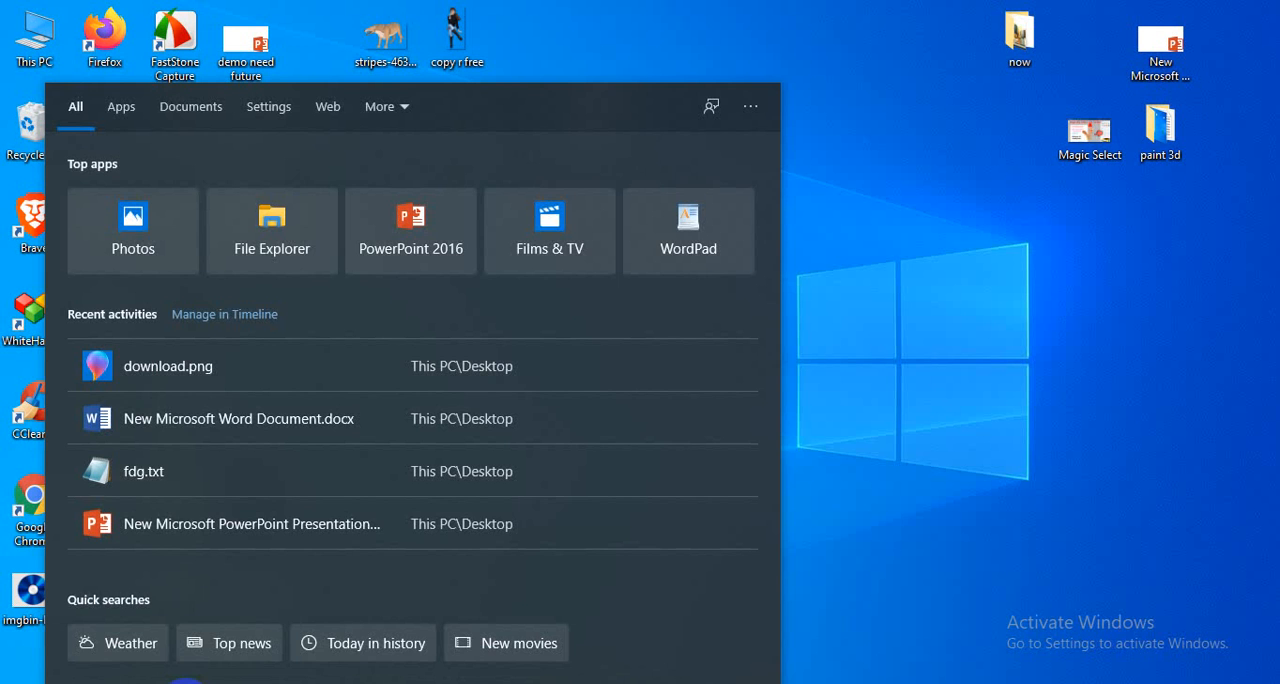
text(paint)
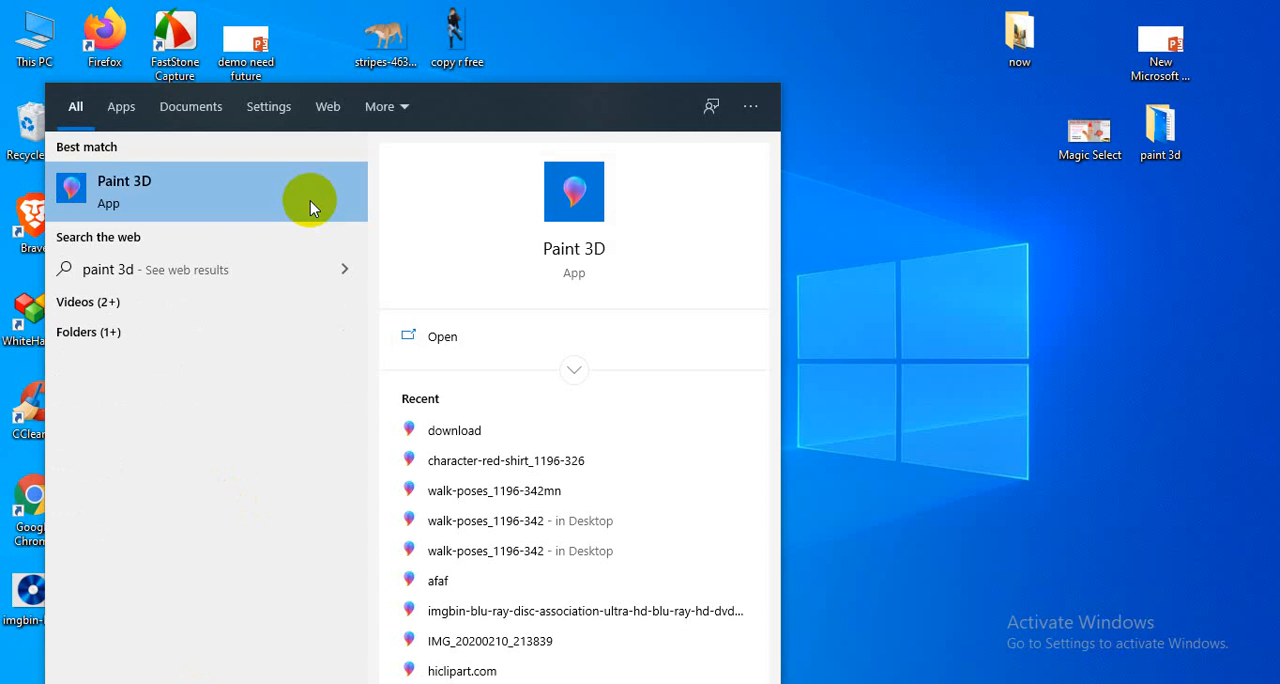
click(124, 191)
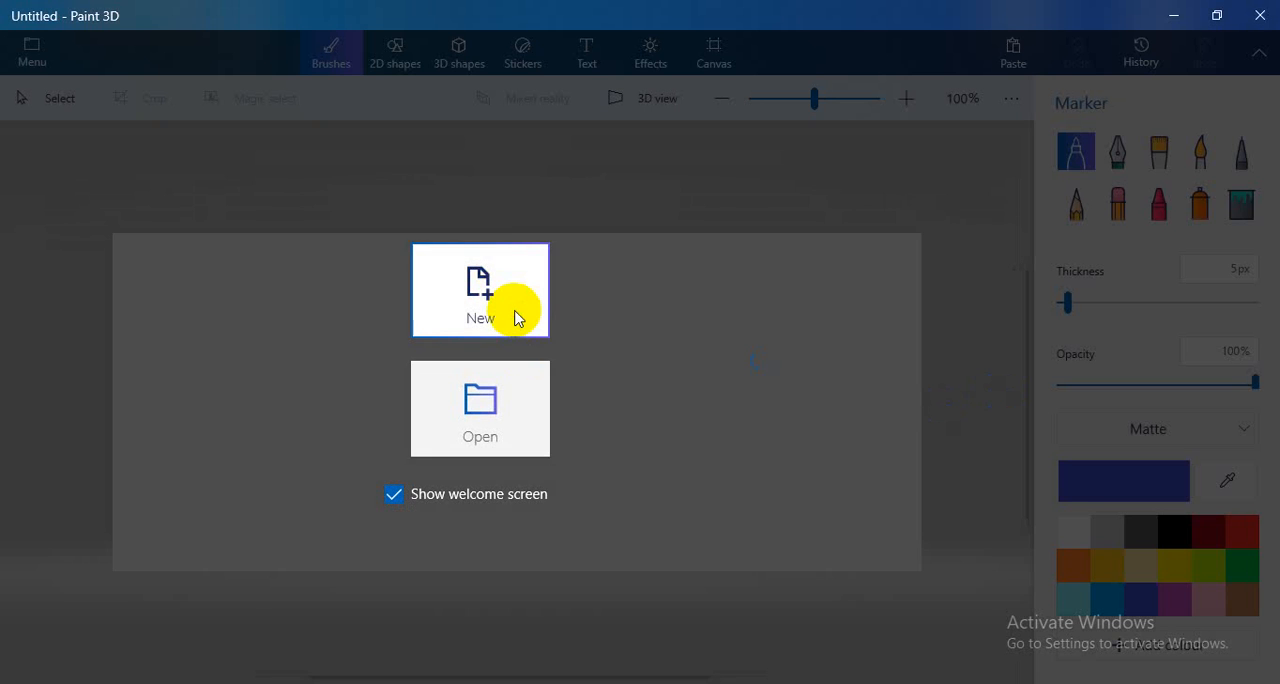
click(480, 290)
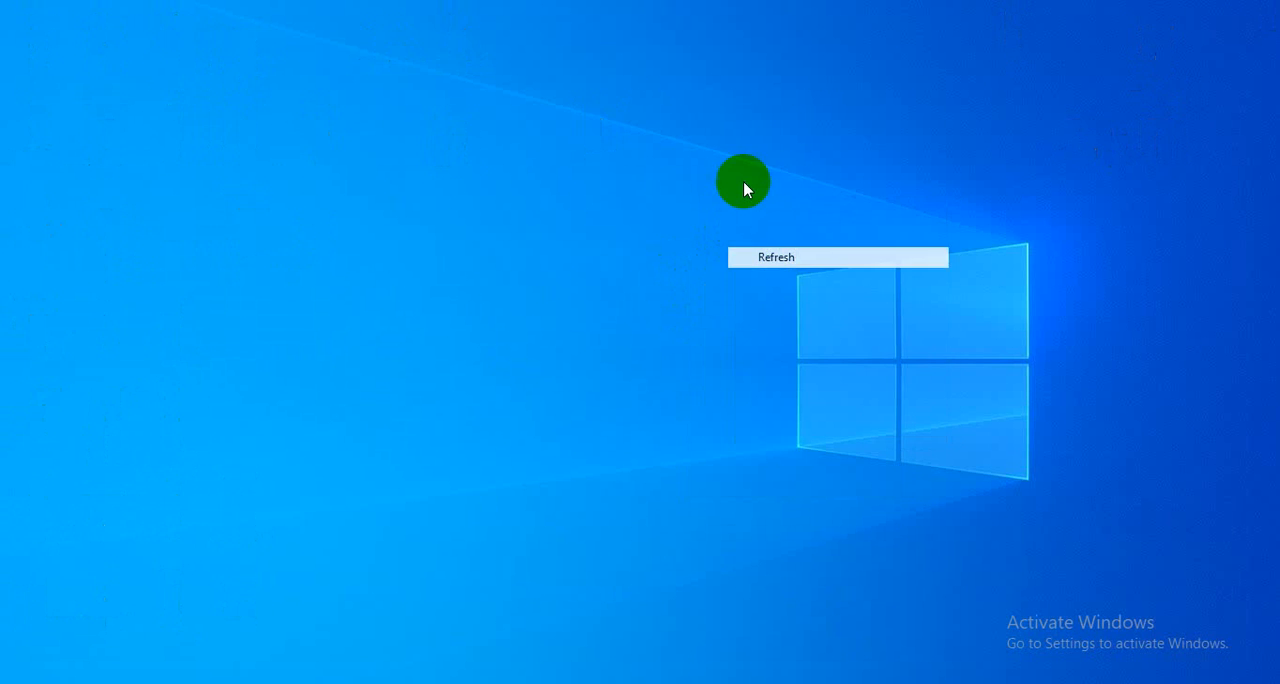
Step: Refresh the desktop and open download.png in Paint 3D through Open with
click(777, 256)
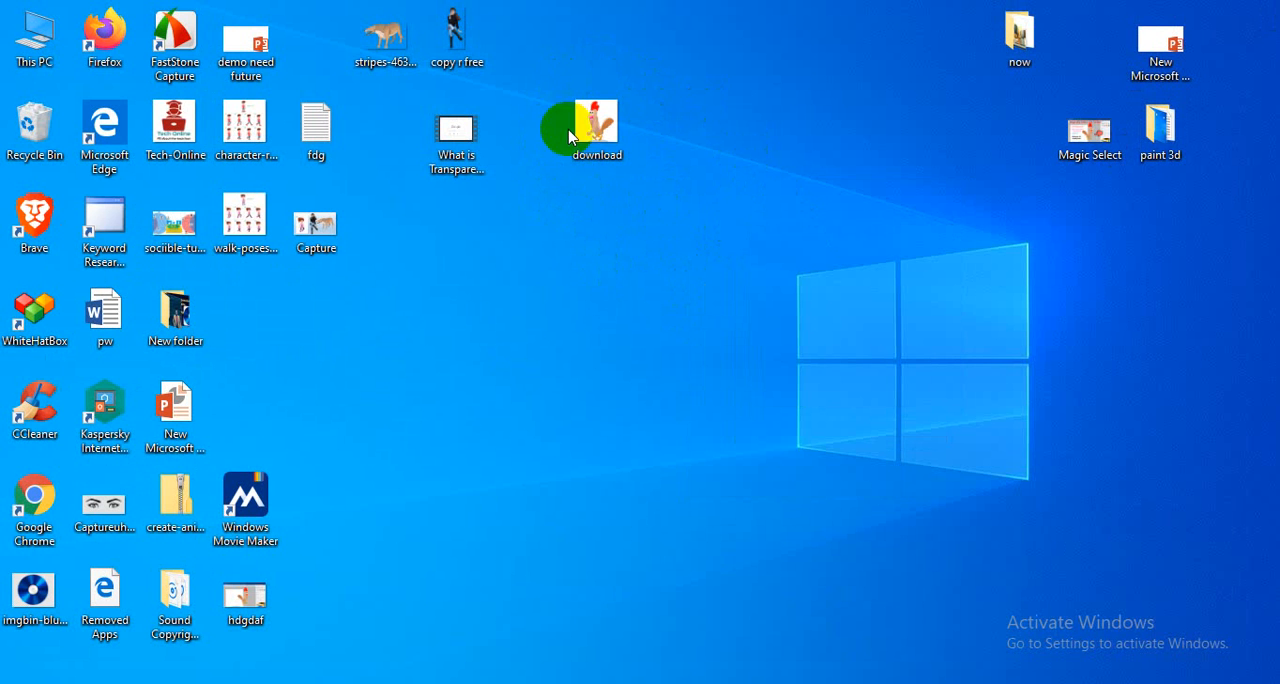
click(596, 124)
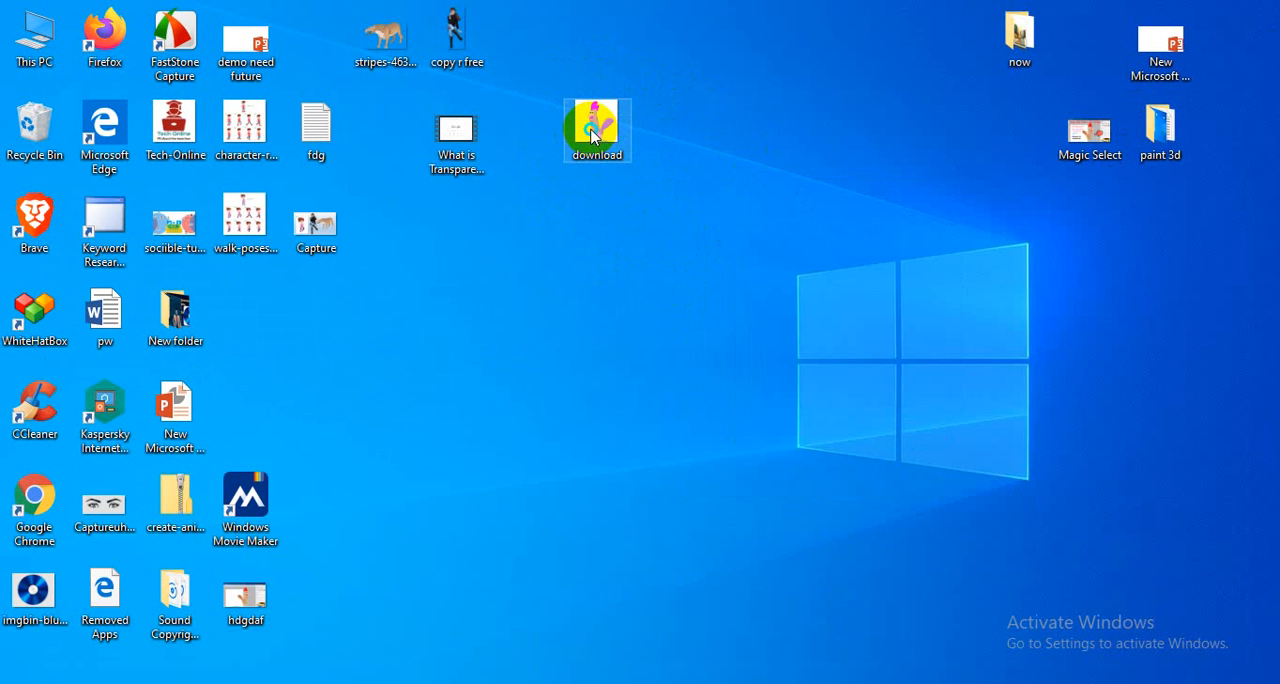
right_click(596, 130)
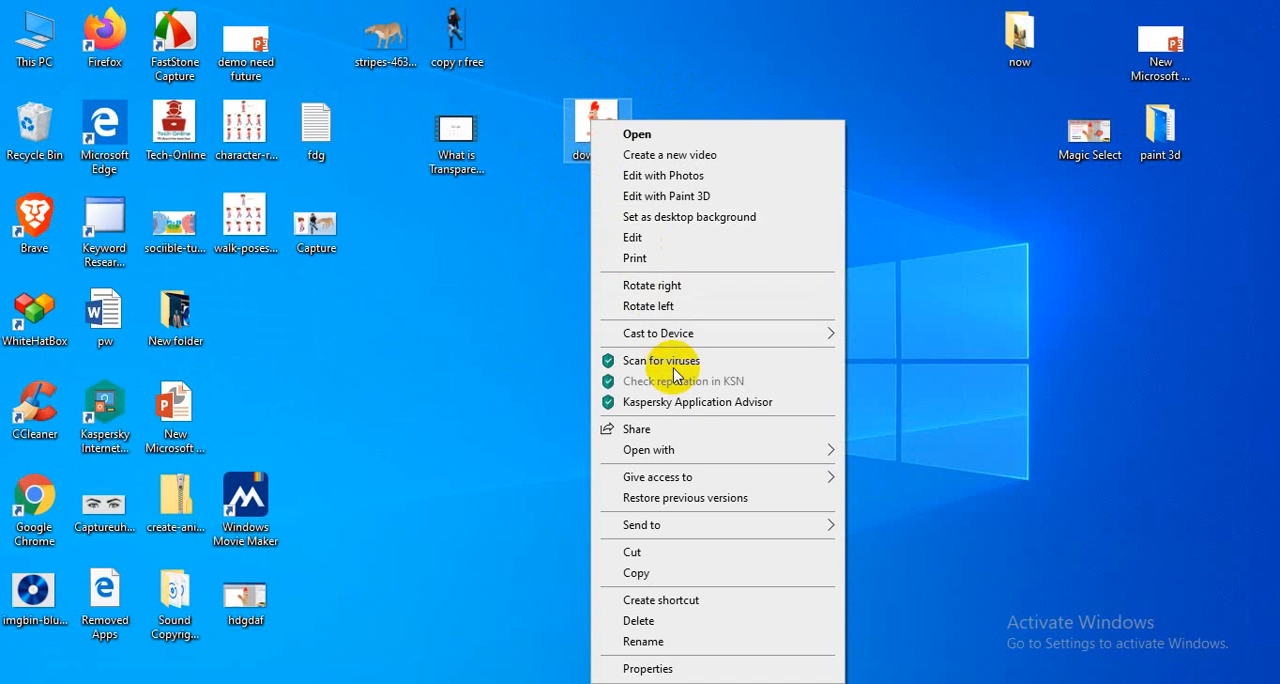
click(648, 450)
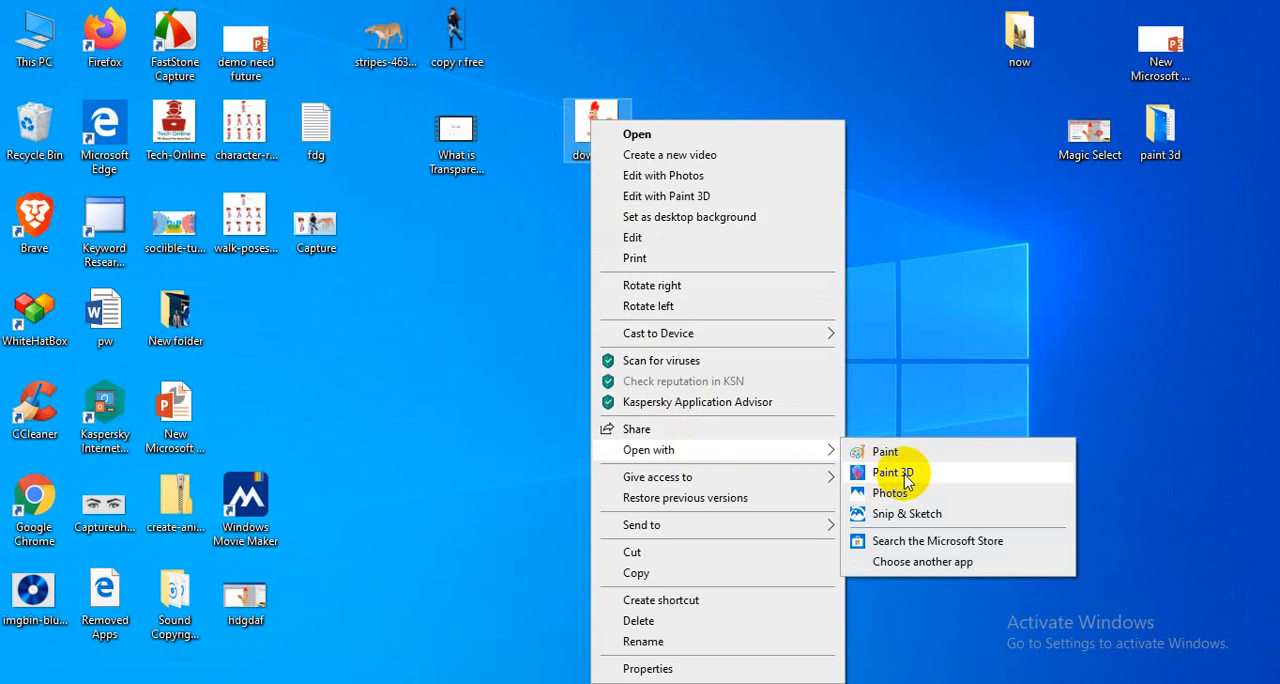
click(891, 472)
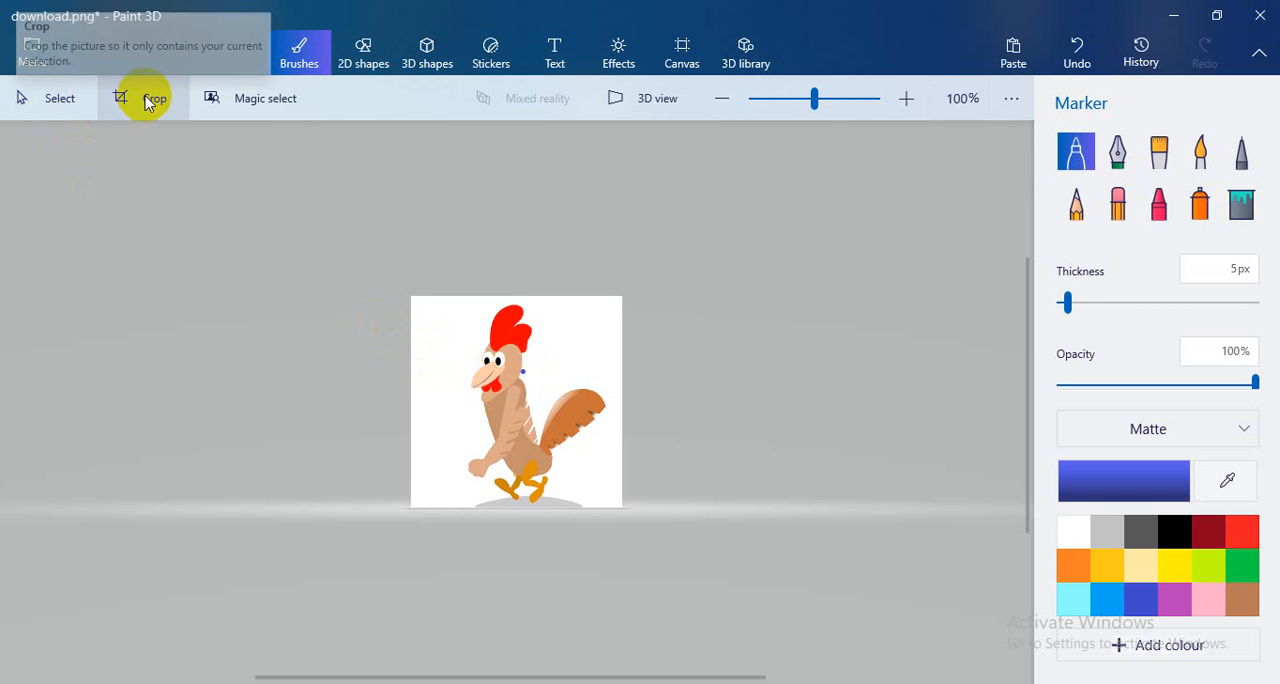
click(142, 98)
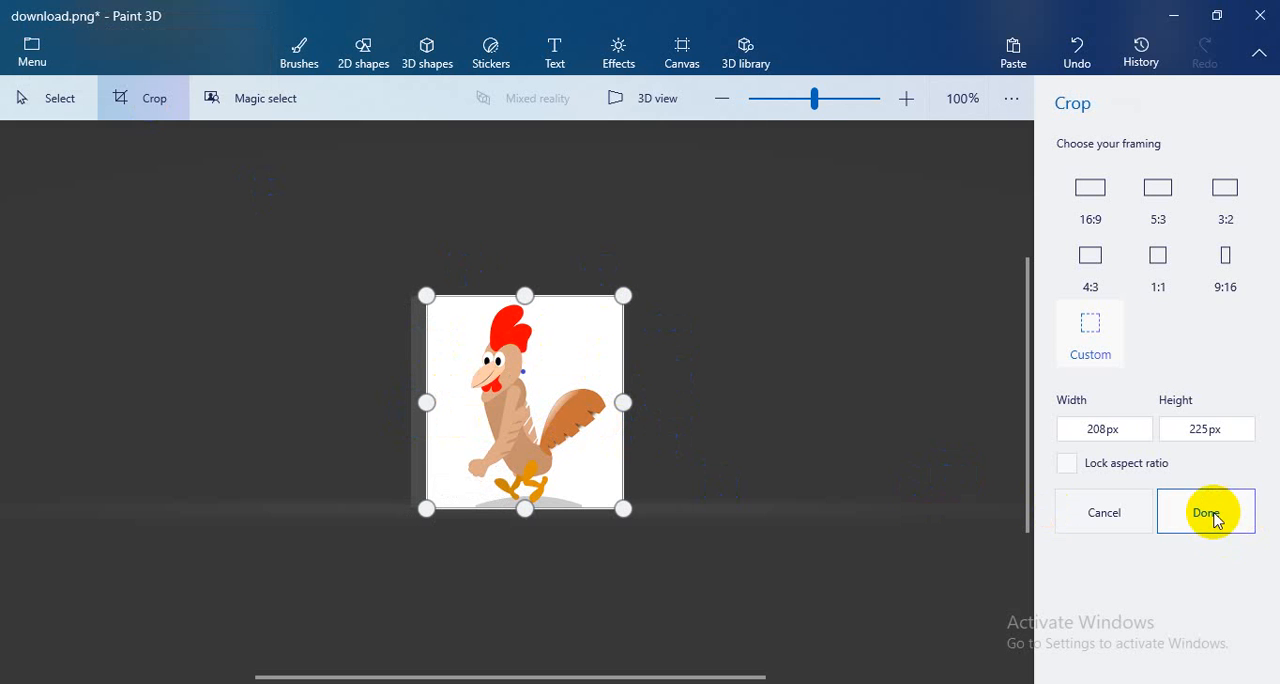
Step: Apply the 208 by 225 px crop to the rooster picture
click(1206, 511)
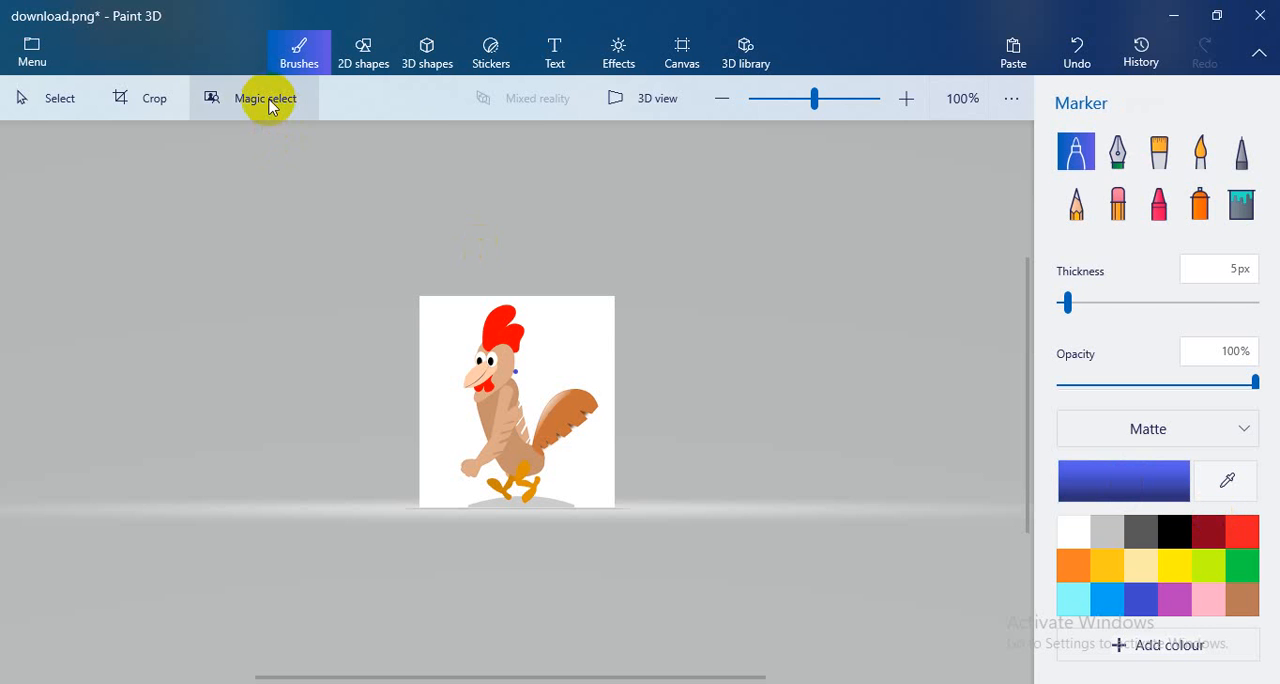
Step: Magic-select the rooster, keeping the box around it, and finish the cutout
click(265, 97)
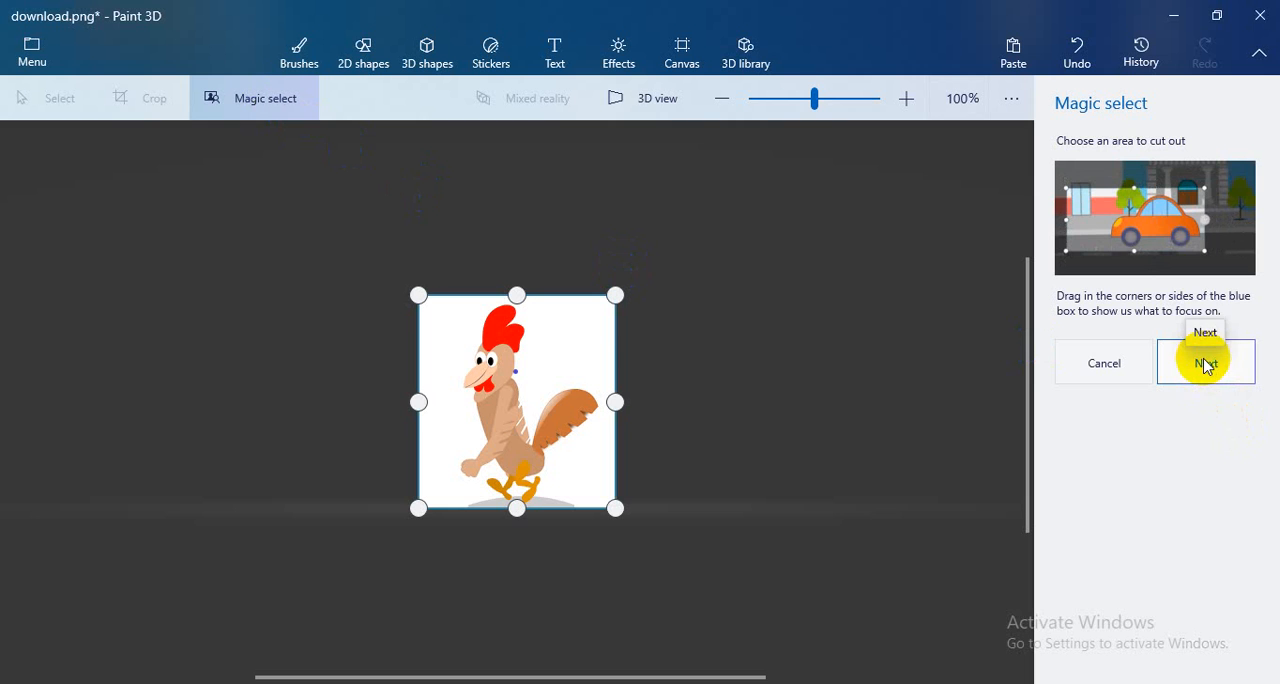
click(1204, 362)
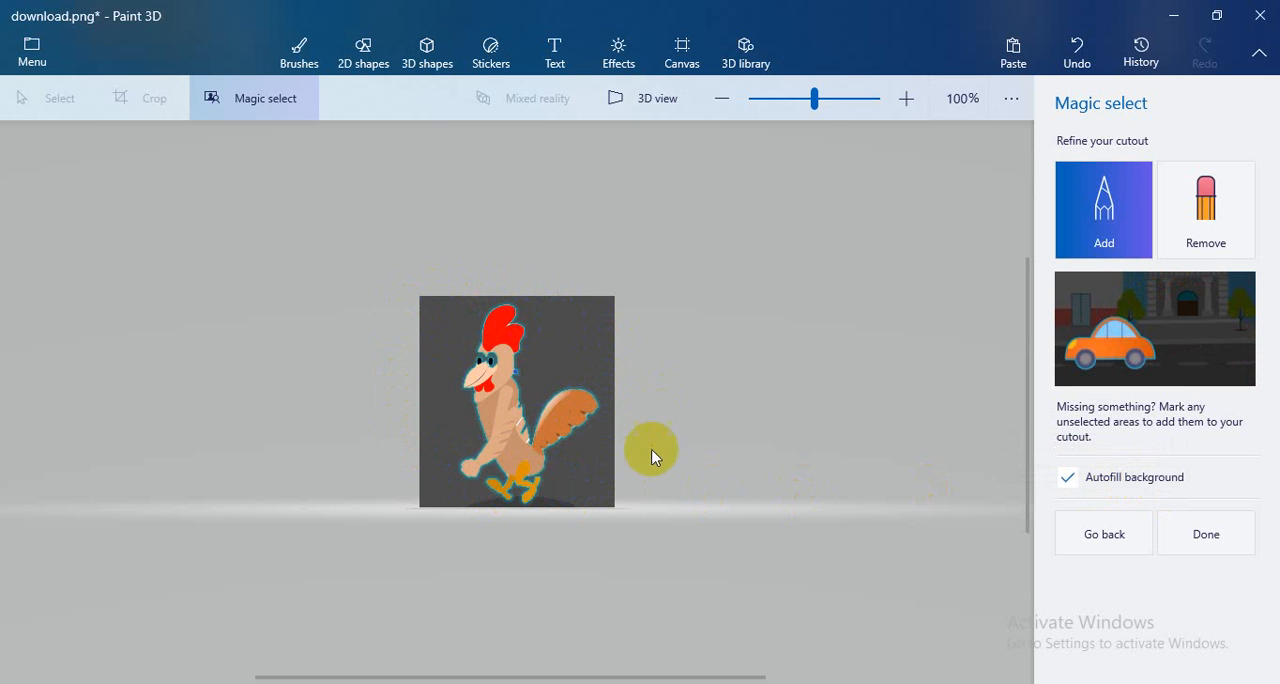
click(575, 415)
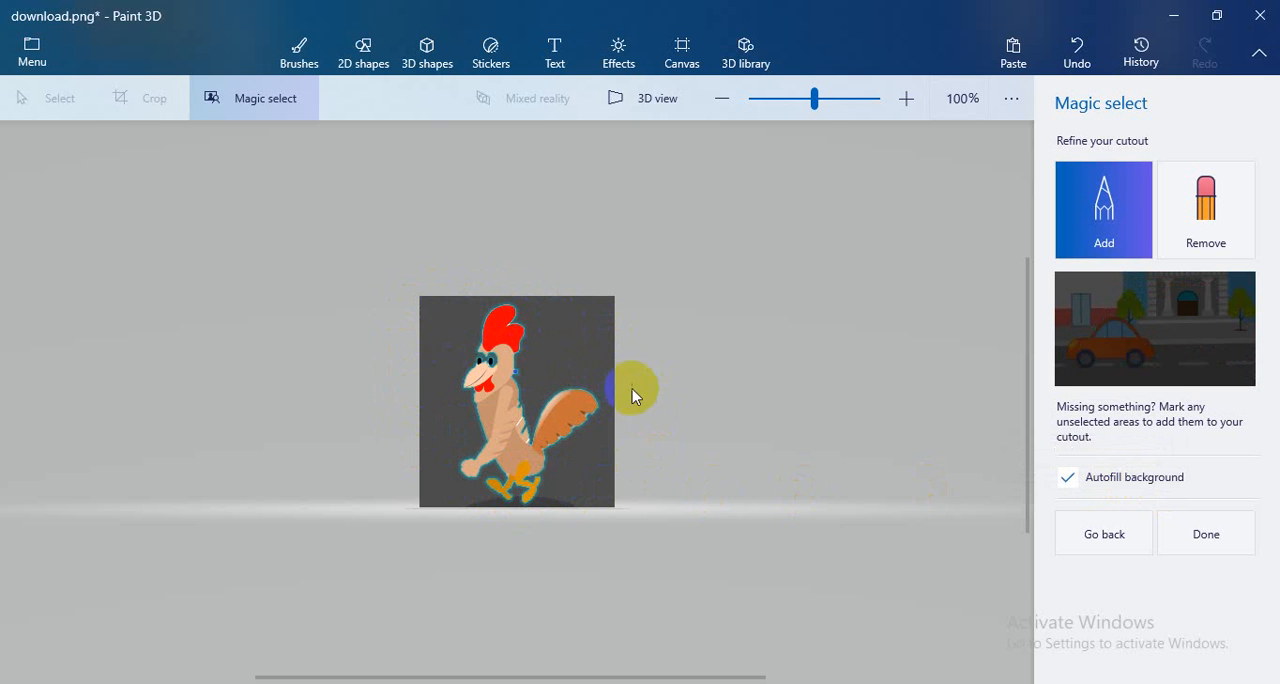
mouse_move(944, 519)
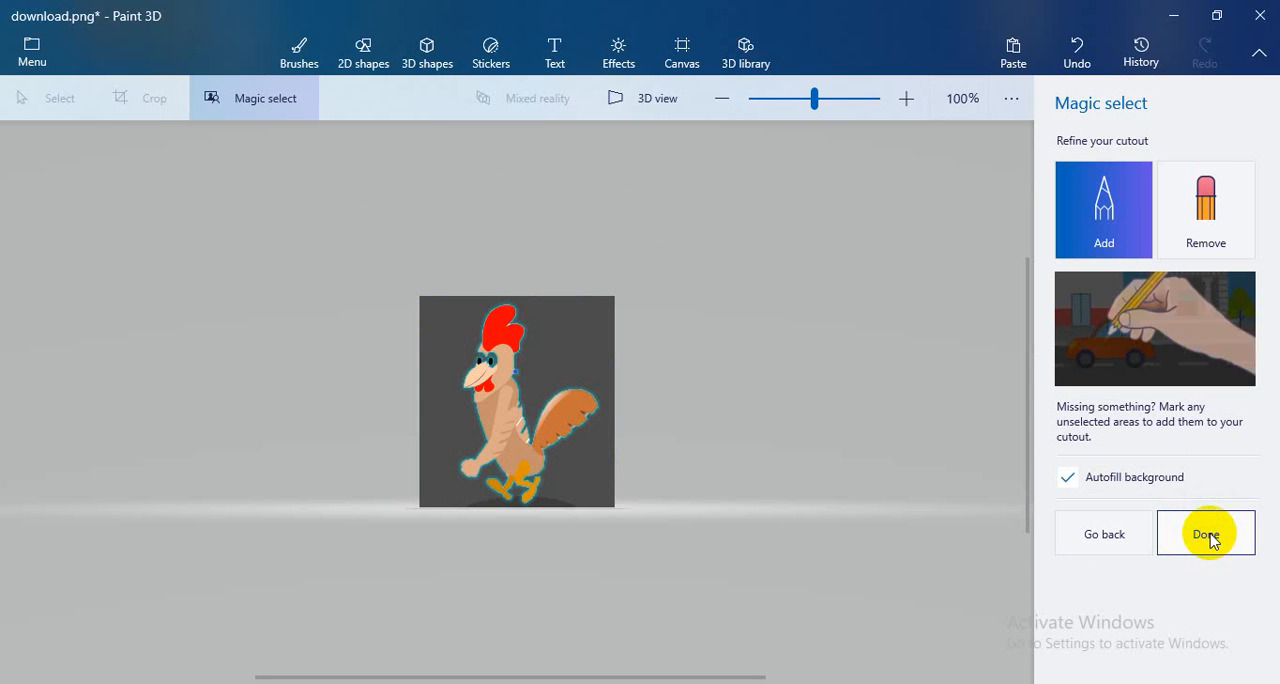
click(1205, 532)
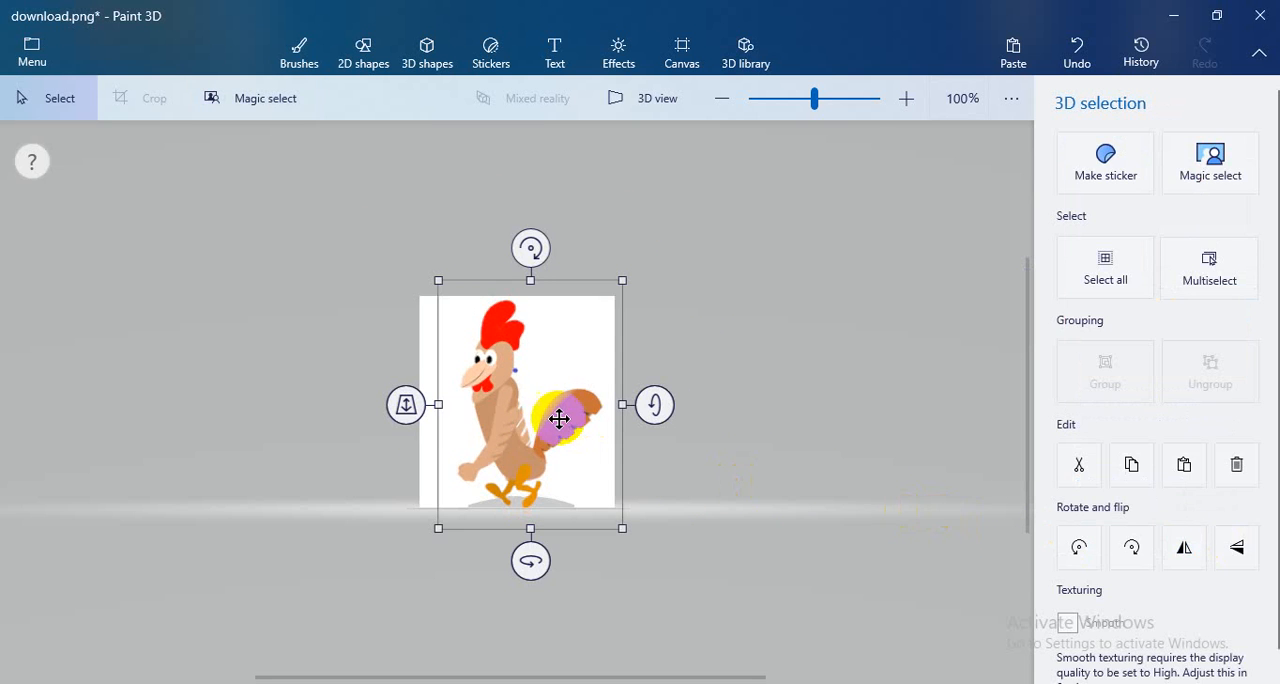
Step: Drag the rooster cutout around and settle it lower right, beside the white canvas
drag(530, 405, 698, 370)
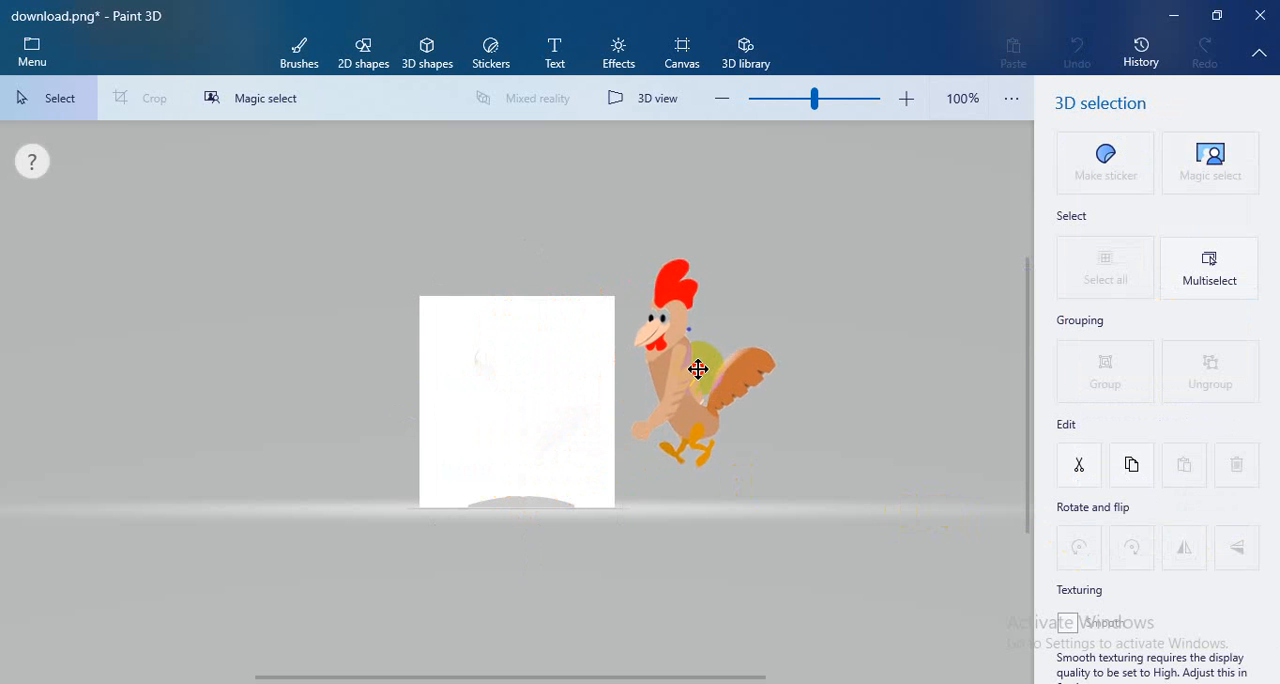
drag(698, 367, 335, 482)
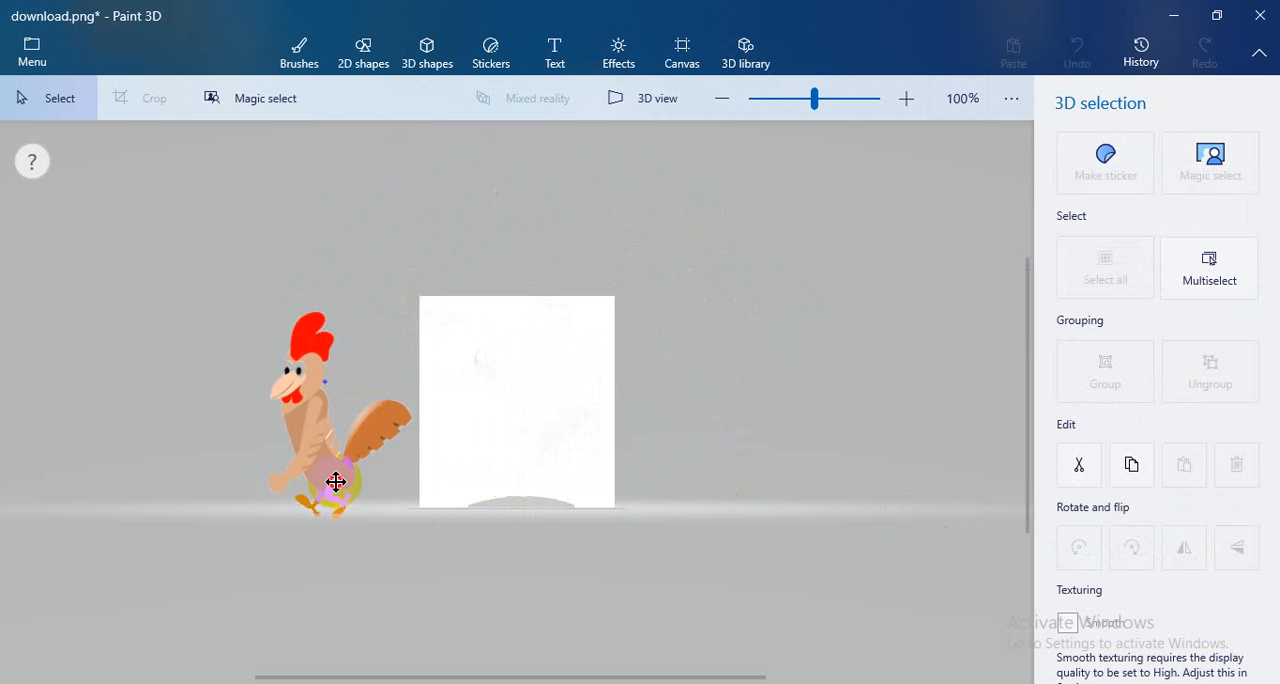
drag(336, 482, 750, 323)
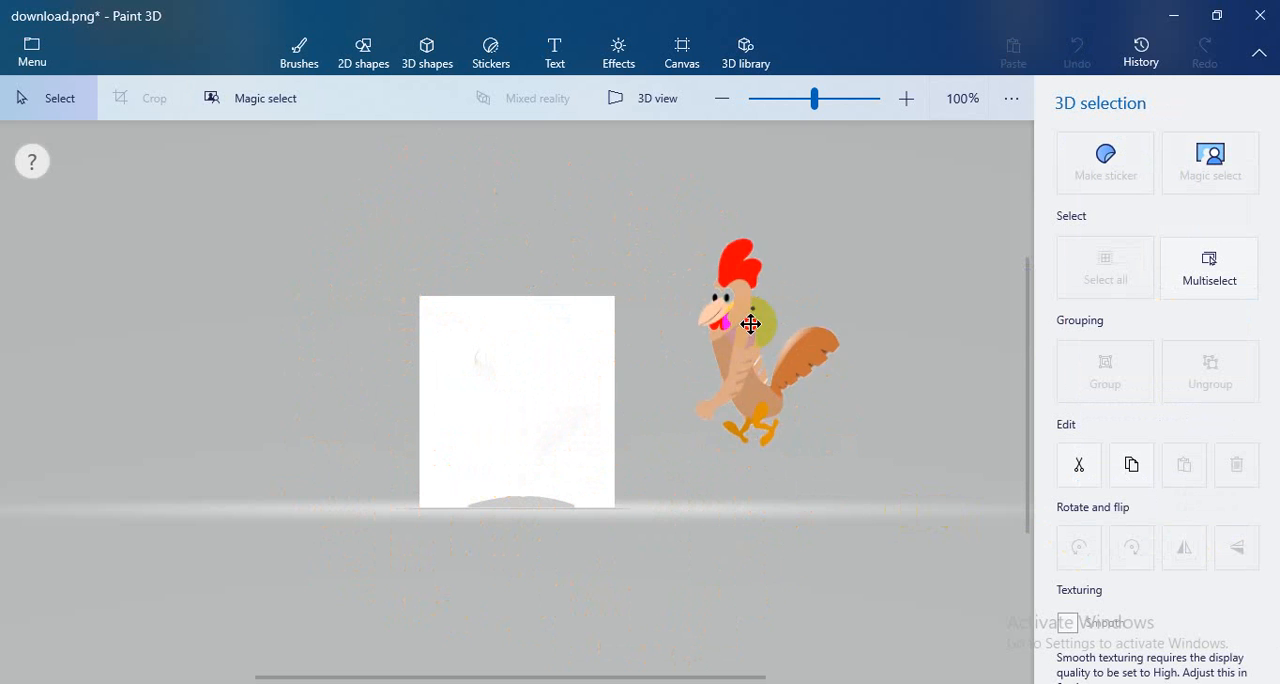
drag(750, 323, 820, 352)
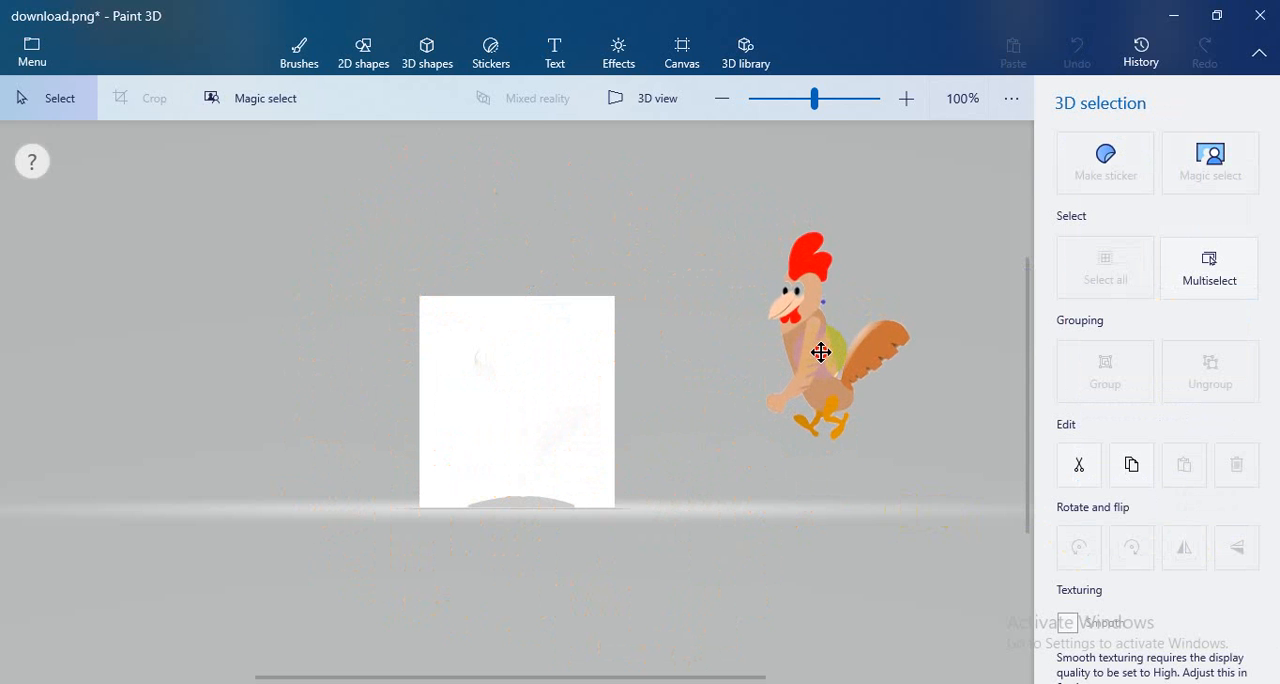
drag(820, 351, 677, 337)
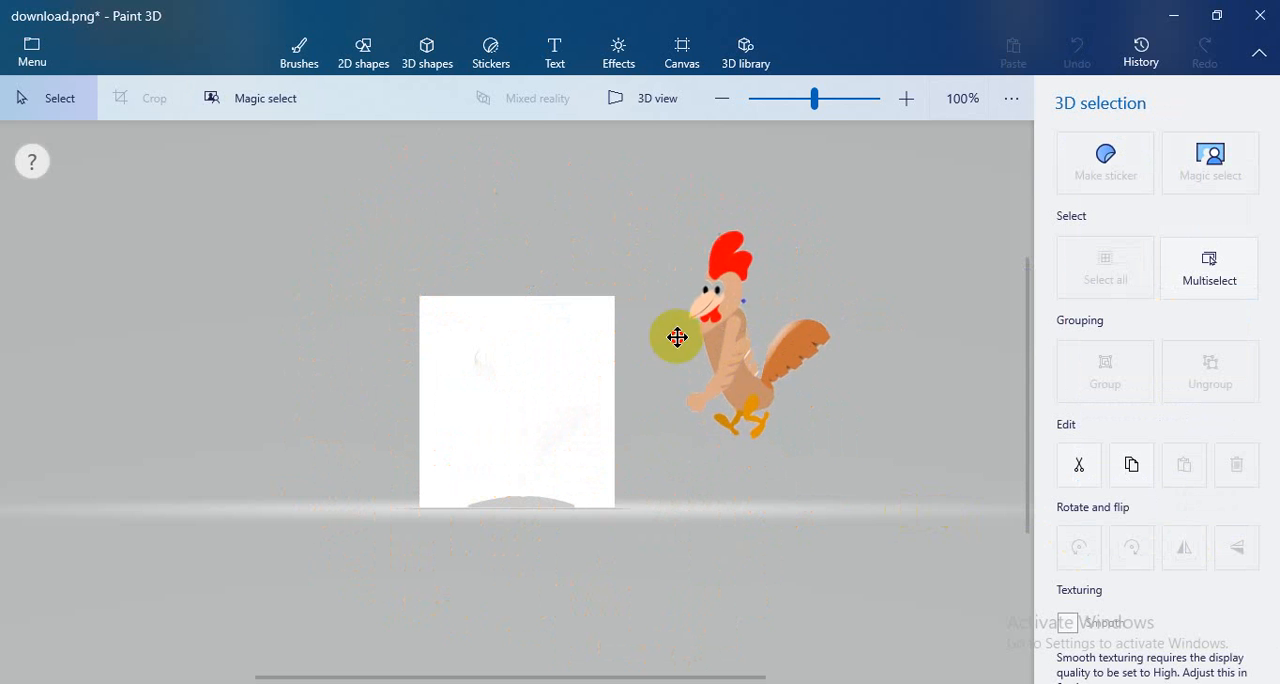
drag(677, 337, 790, 400)
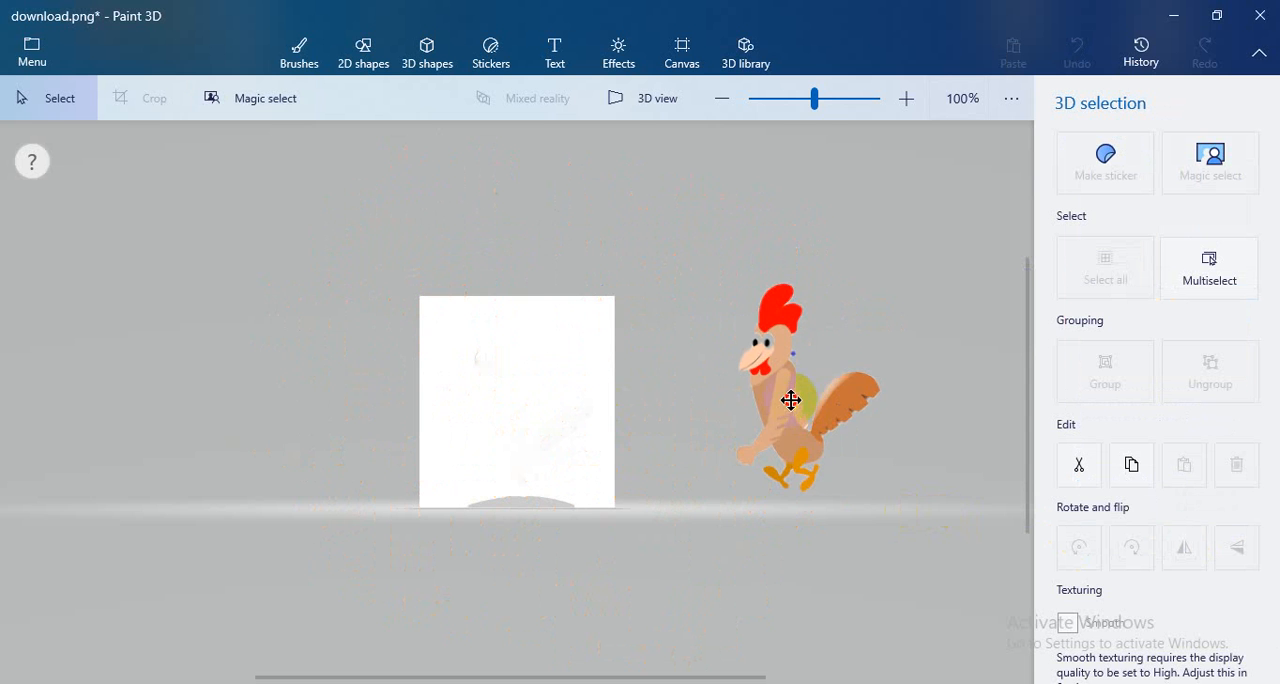
click(790, 400)
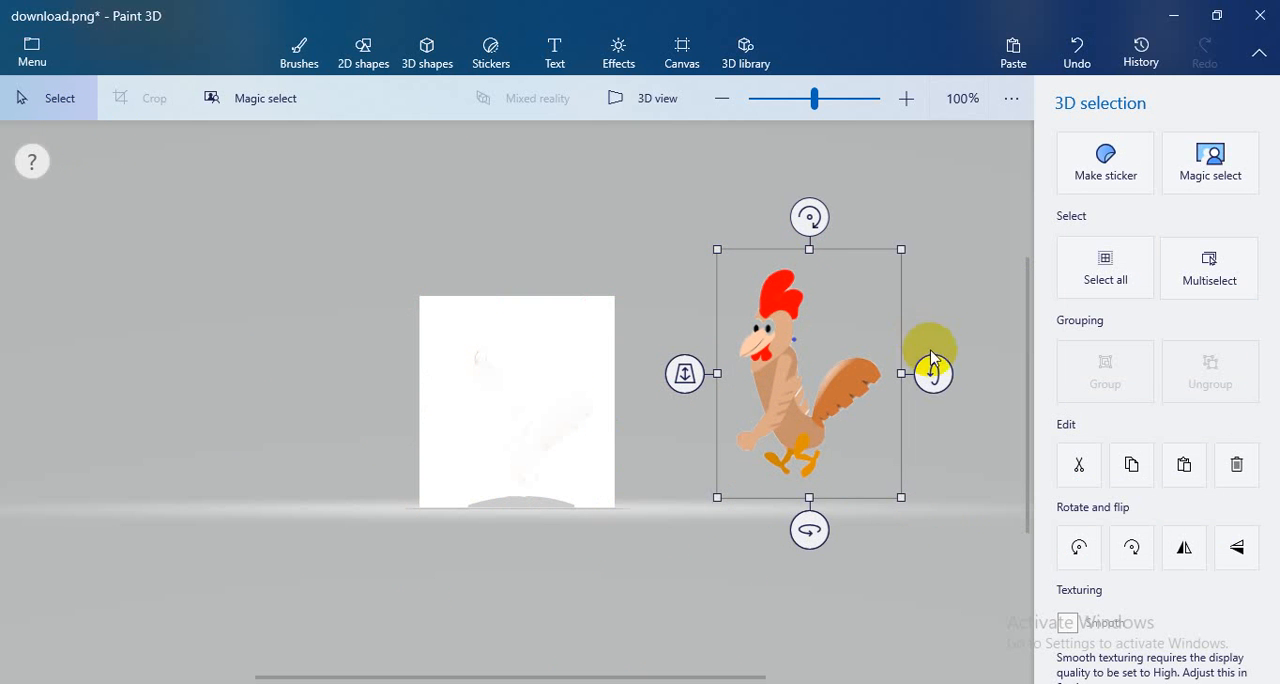
mouse_move(959, 461)
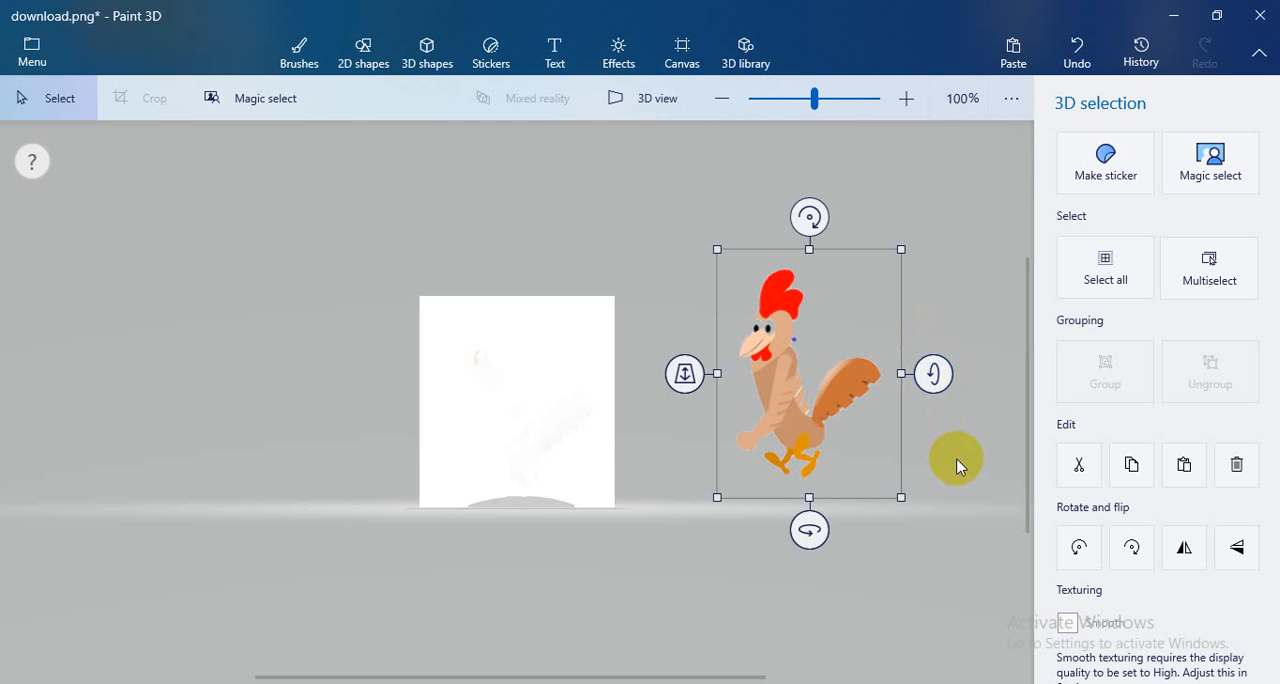